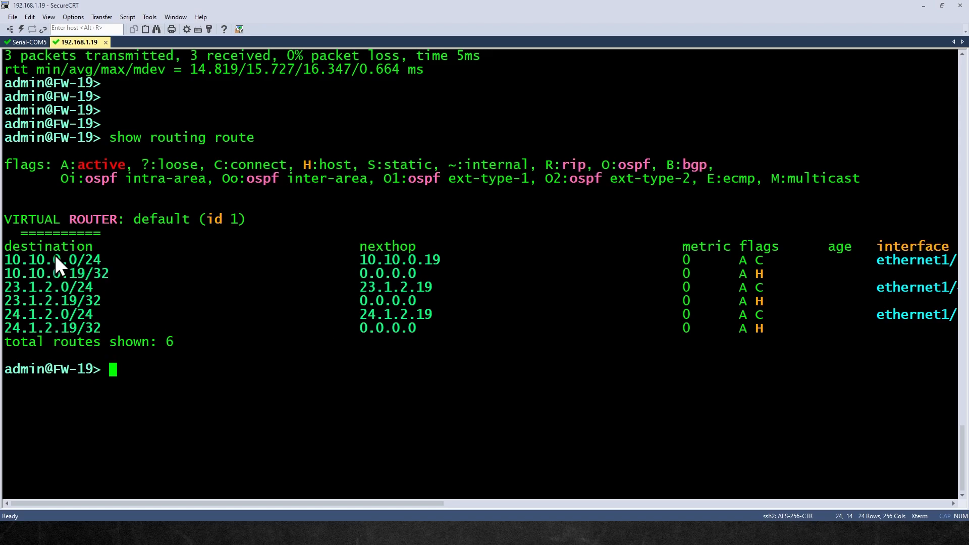
{"action": "mouse_move", "coordinate": [327, 363]}
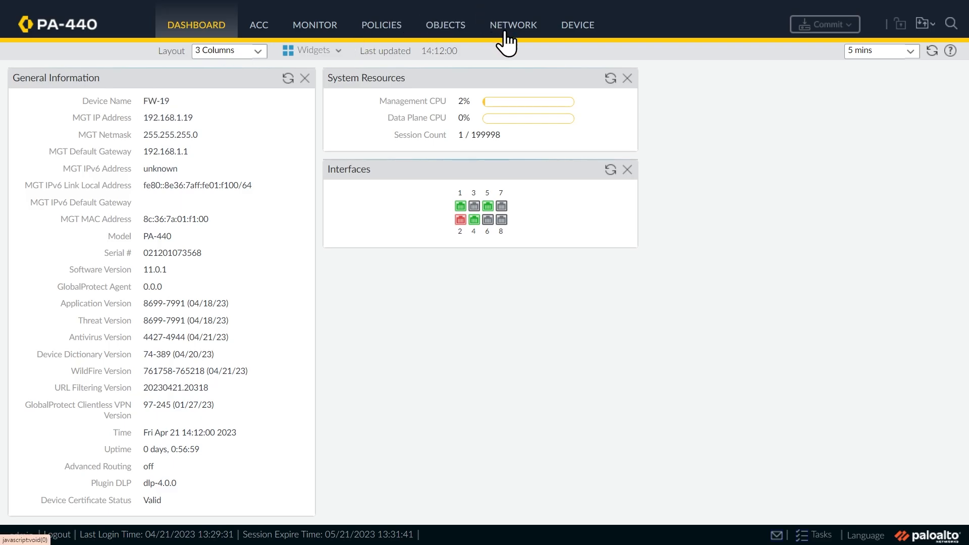
- Rename the default virtual router under Network > Virtual Routers to Our_Virtual_Router and show its static routes
{"action": "left_click", "coordinate": [513, 25]}
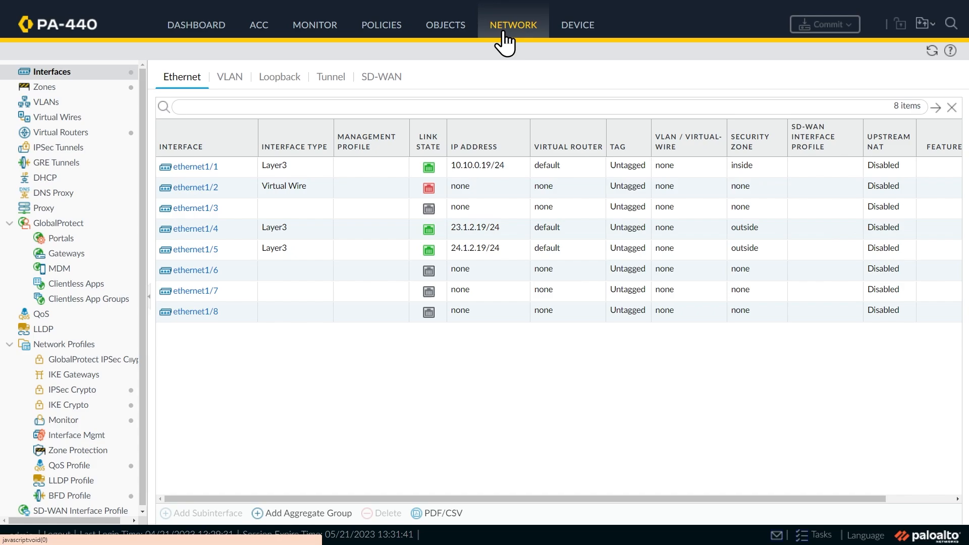
{"action": "left_click", "coordinate": [60, 132]}
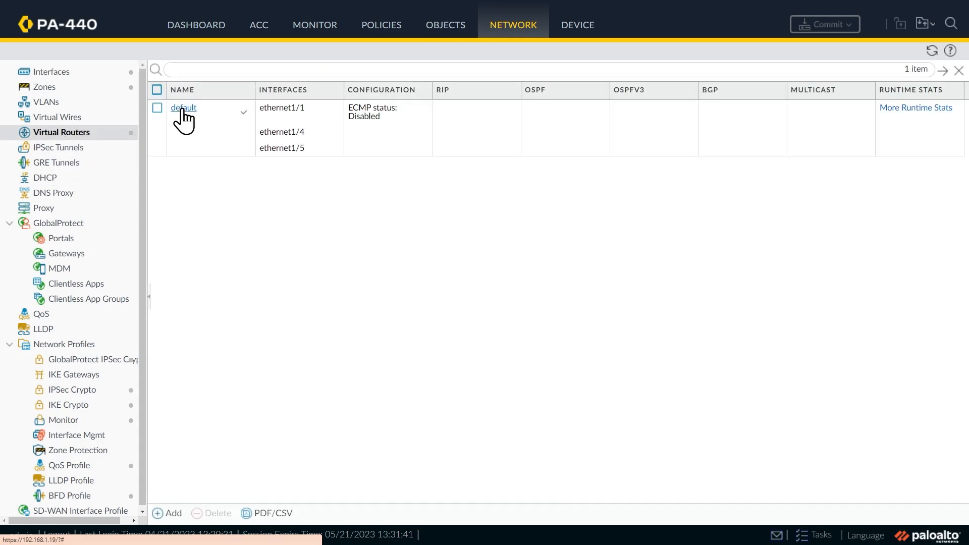
{"action": "left_click", "coordinate": [184, 108]}
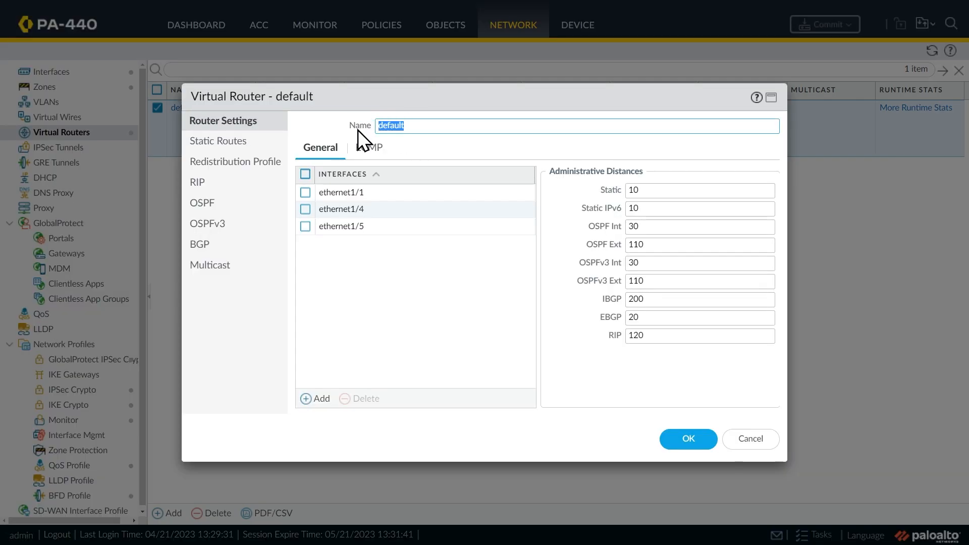
{"action": "type", "text": "Our_Virtual_Router"}
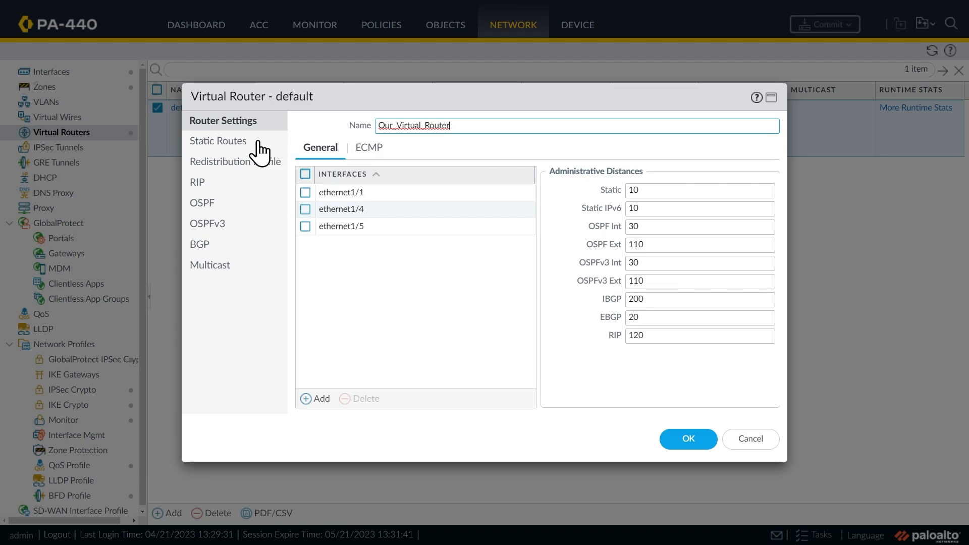
{"action": "left_click", "coordinate": [217, 141]}
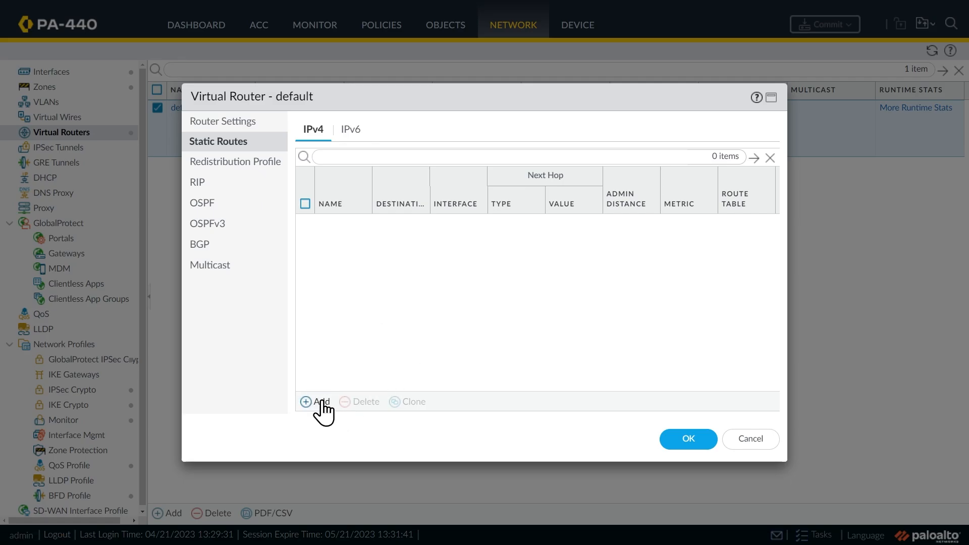
- Add Default_Route via ISP_A: 0.0.0.0/0 out ethernet1/4, next hop 23.1.2.1, admin distance 10
{"action": "left_click", "coordinate": [317, 401]}
{"action": "type", "text": "Default_Route via ISP_A"}
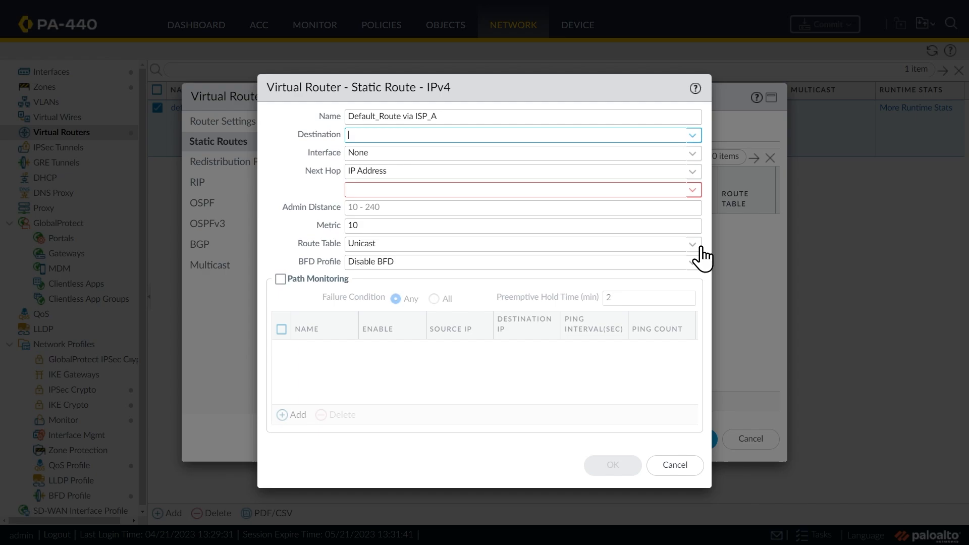
{"action": "type", "text": "0.0.0.0/"}
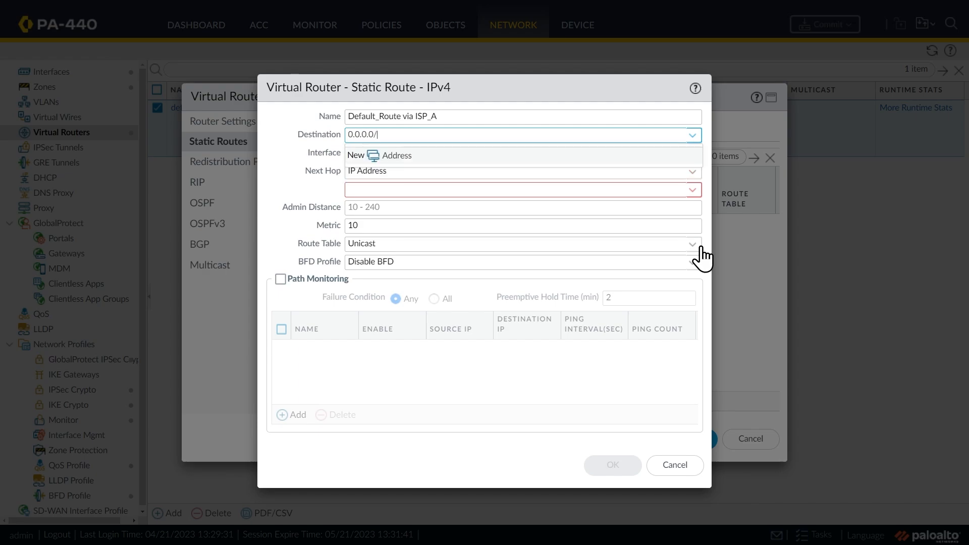
{"action": "type", "text": "0"}
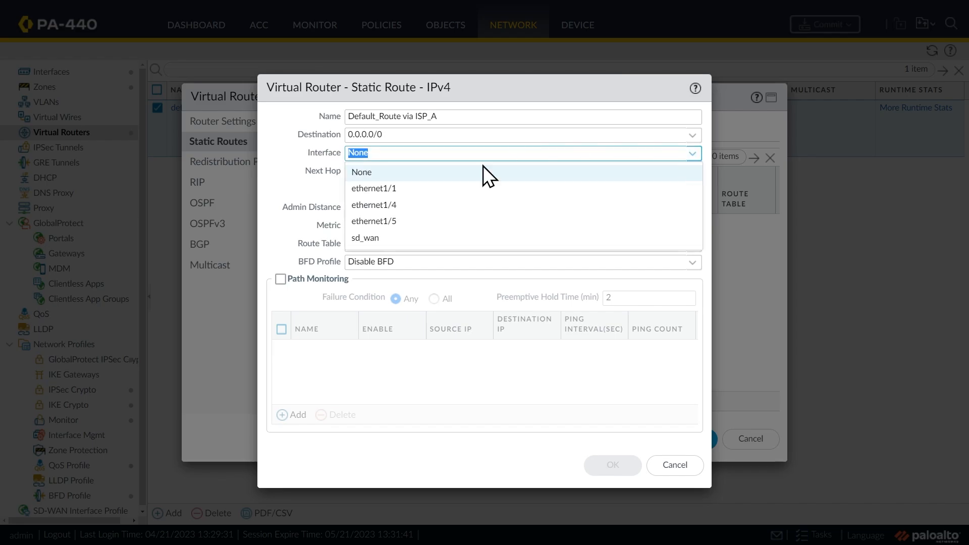
{"action": "left_click", "coordinate": [373, 205]}
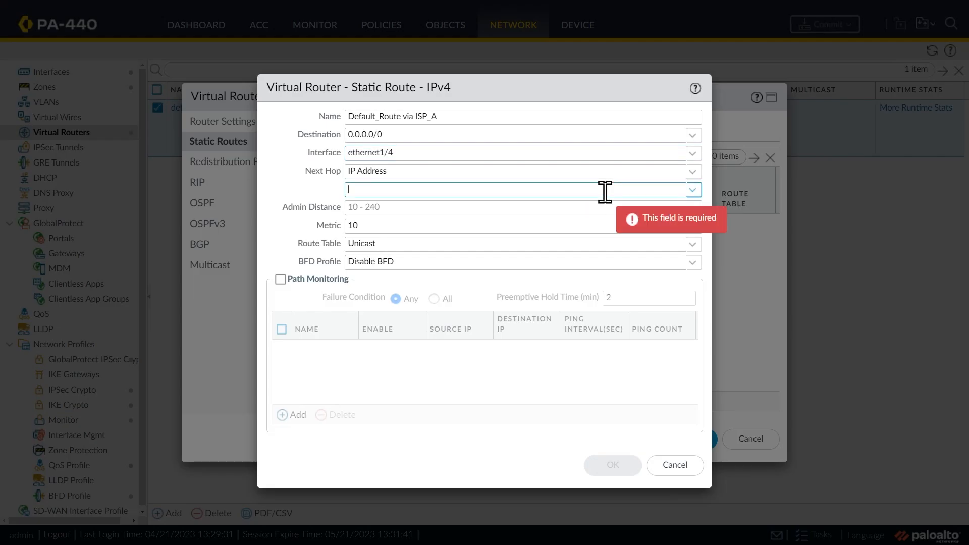
{"action": "type", "text": "2"}
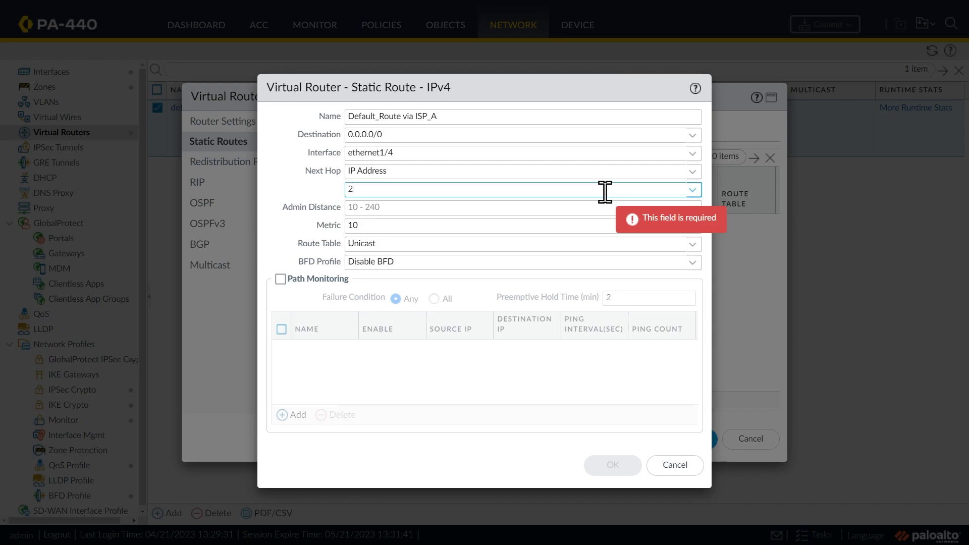
{"action": "type", "text": "3.1.2.1"}
{"action": "left_click", "coordinate": [523, 206]}
{"action": "type", "text": "10"}
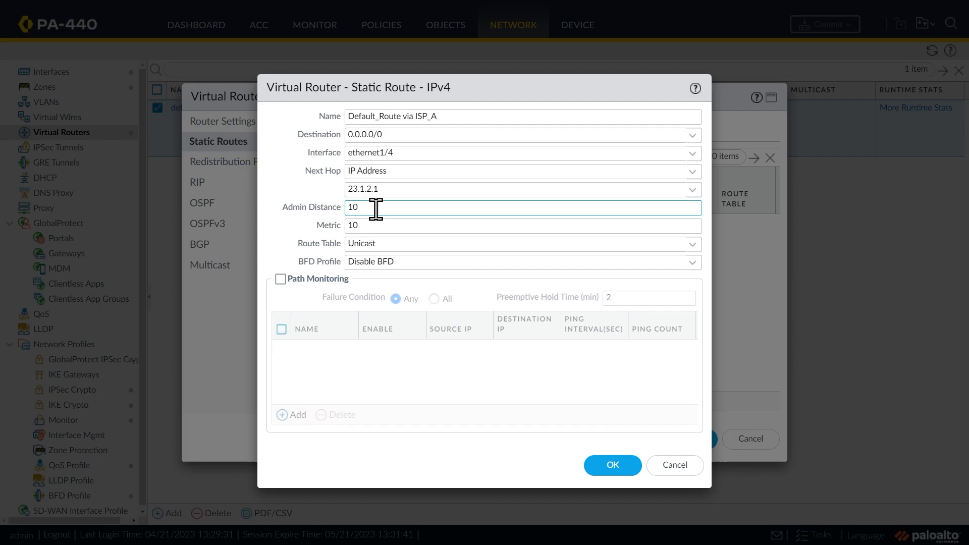
{"action": "mouse_move", "coordinate": [409, 265]}
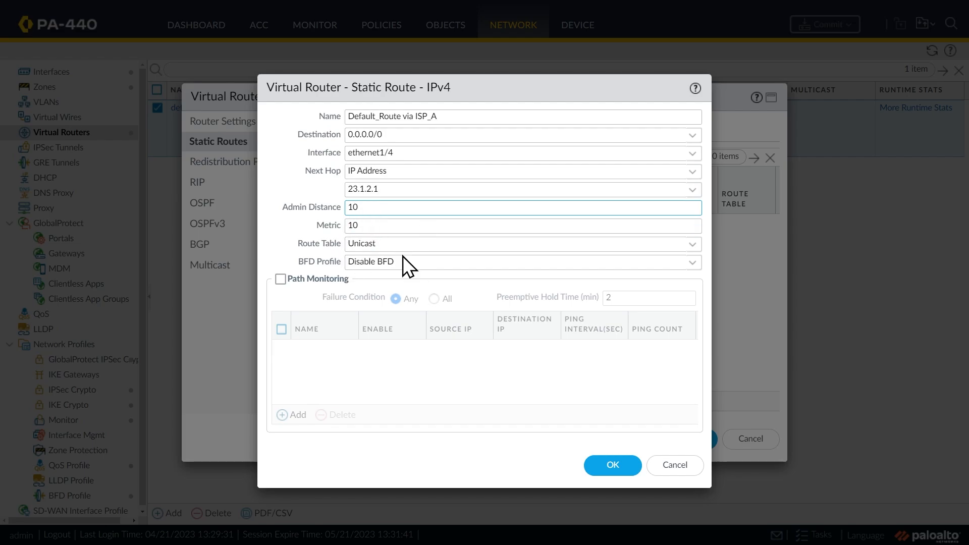
{"action": "left_click", "coordinate": [611, 464]}
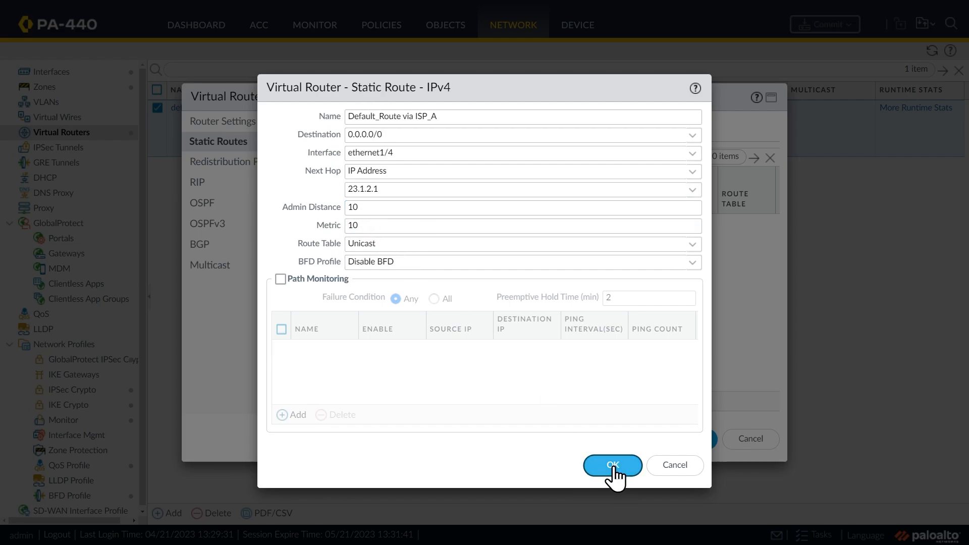
{"action": "left_click", "coordinate": [612, 464]}
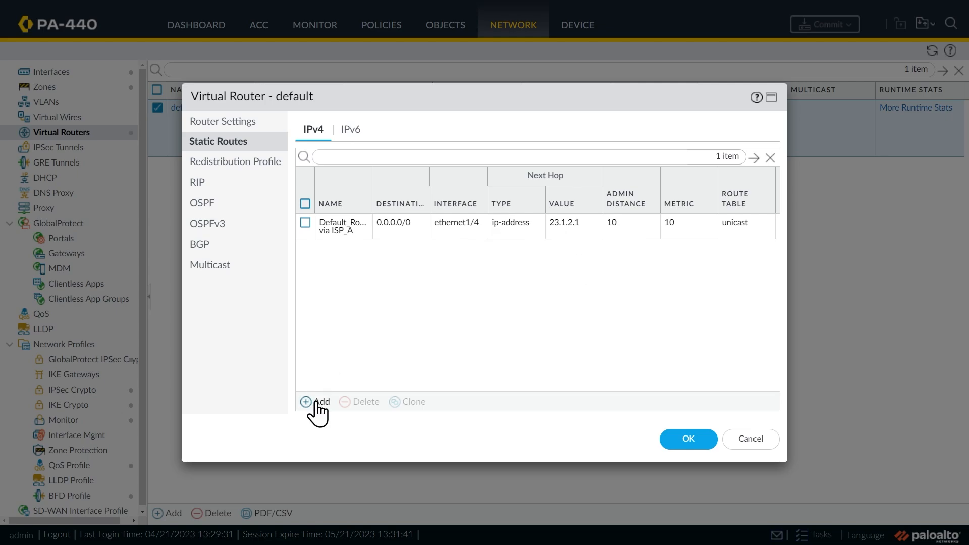
- Add Default via ISP_B: 0.0.0.0/0 out ethernet1/5, next hop 24.1.2.1, distance and metric 20
{"action": "left_click", "coordinate": [320, 400]}
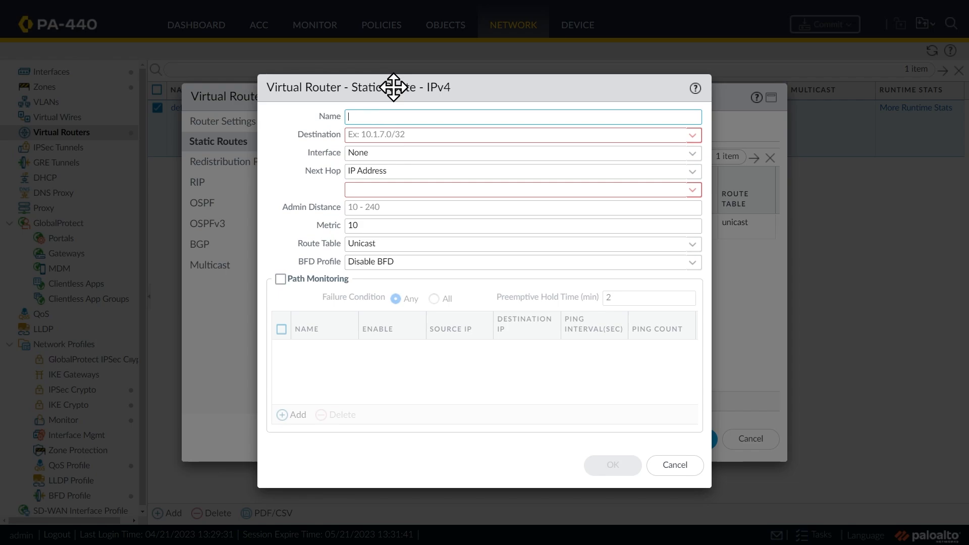
{"action": "type", "text": "Default via ISP_B"}
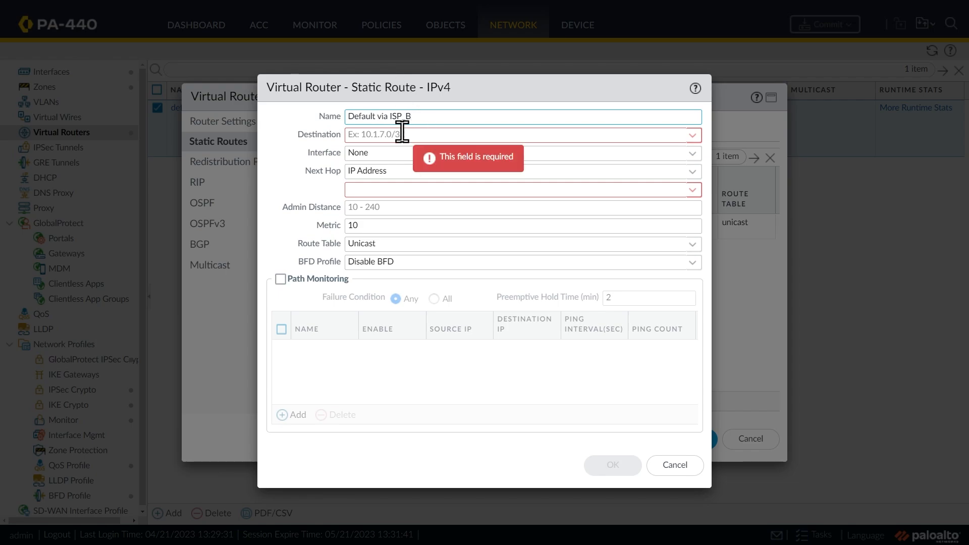
{"action": "type", "text": "0.0.0.0/0"}
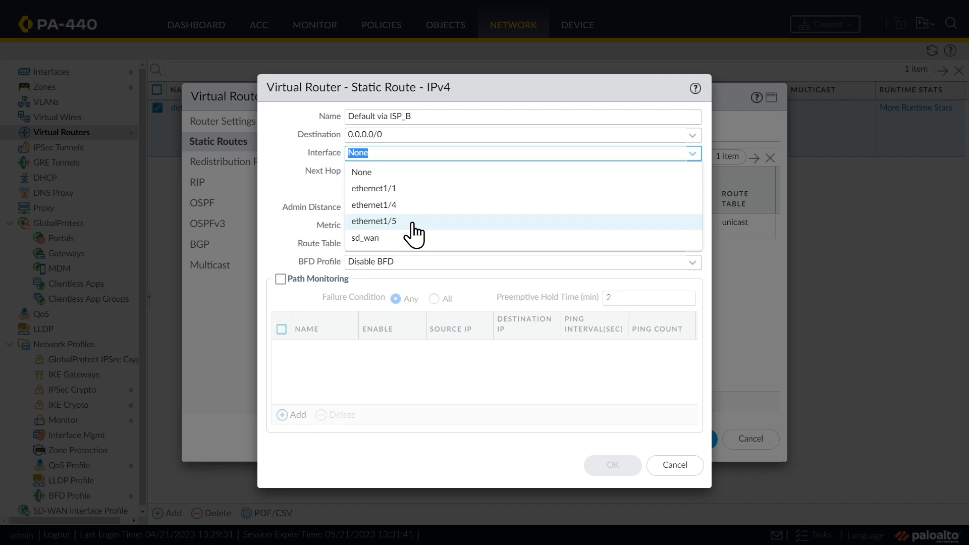
{"action": "left_click", "coordinate": [374, 221]}
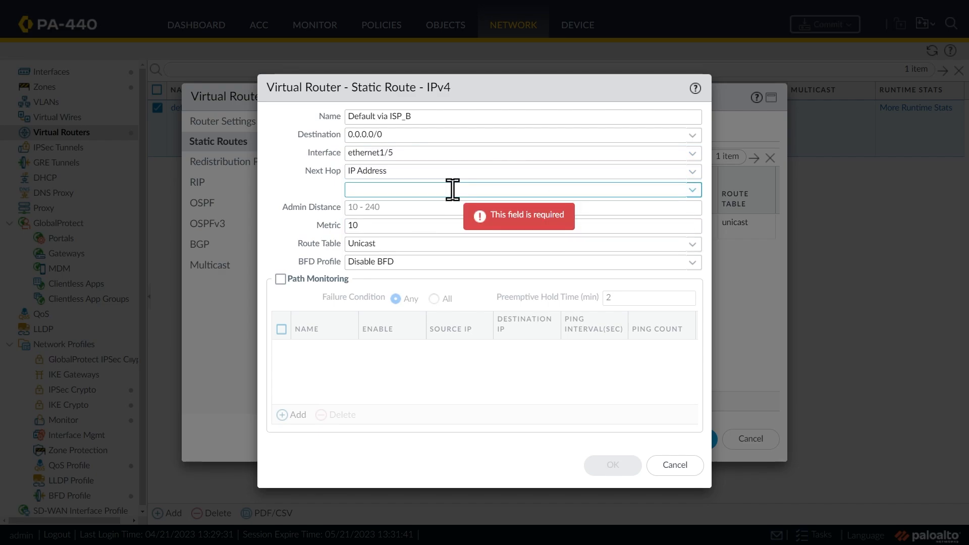
{"action": "type", "text": "24.1.2.1"}
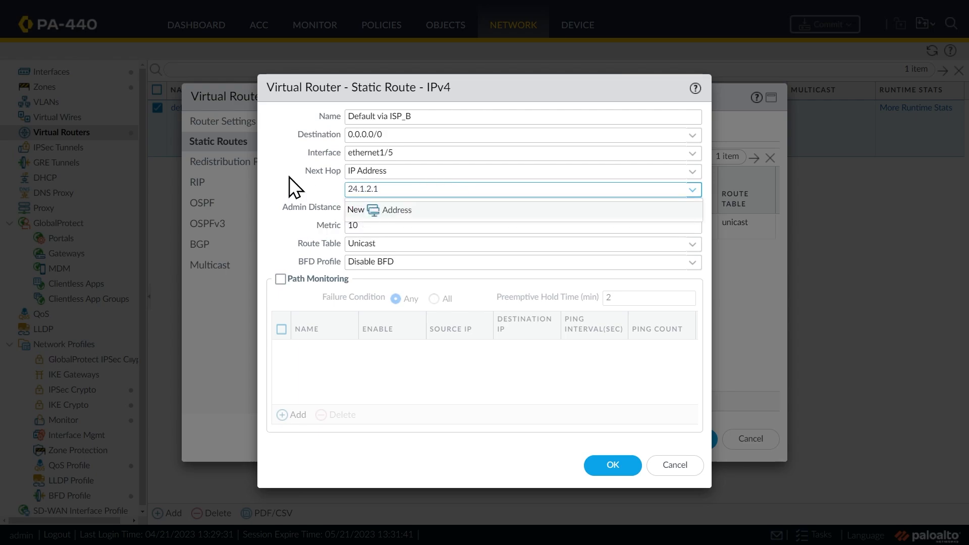
{"action": "type", "text": "20"}
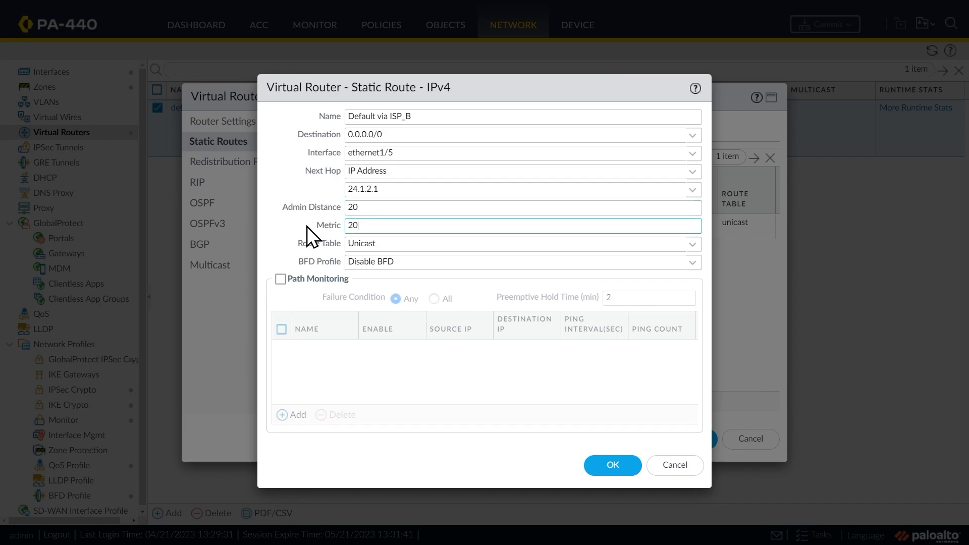
{"action": "left_click", "coordinate": [612, 464]}
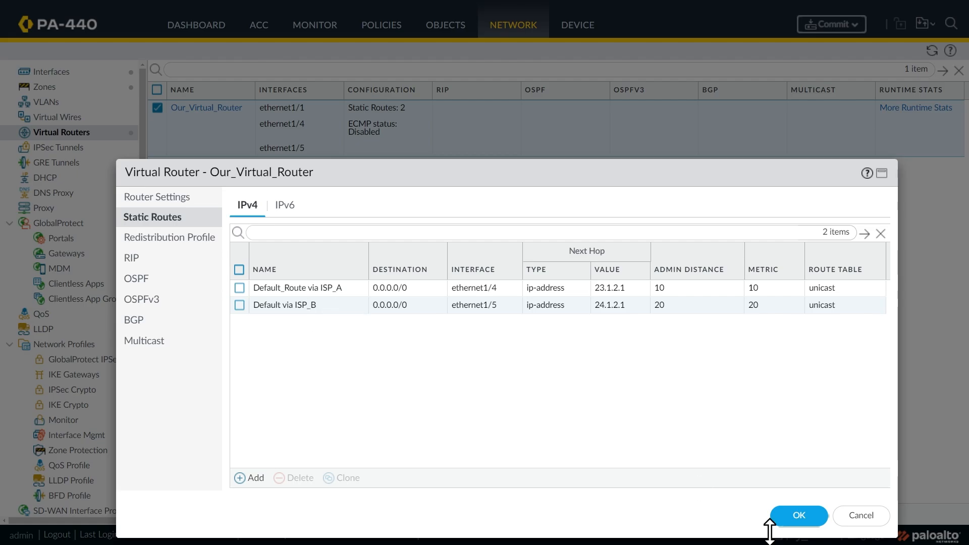
- Save Our_Virtual_Router with both routes and commit all pending changes to the firewall
{"action": "left_click", "coordinate": [797, 516]}
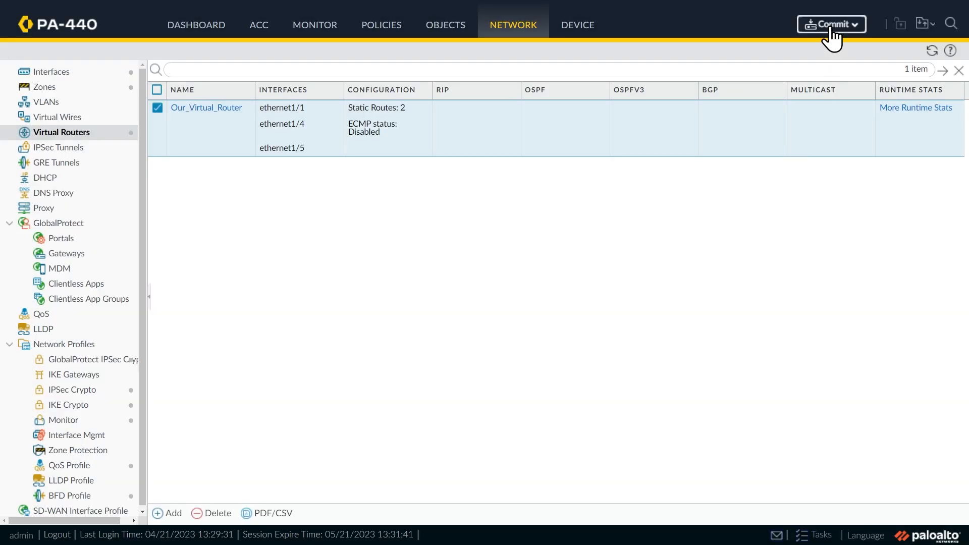
{"action": "left_click", "coordinate": [831, 24]}
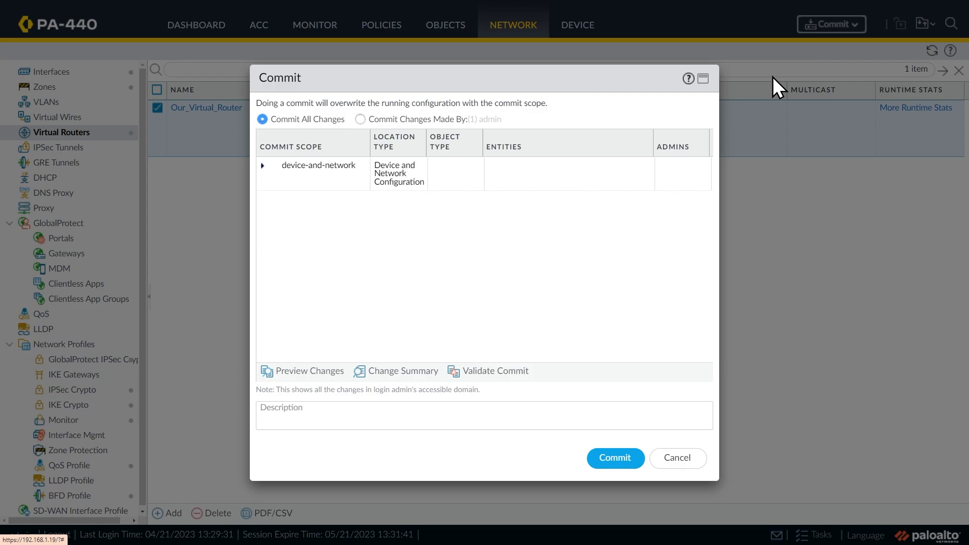
{"action": "mouse_move", "coordinate": [615, 458]}
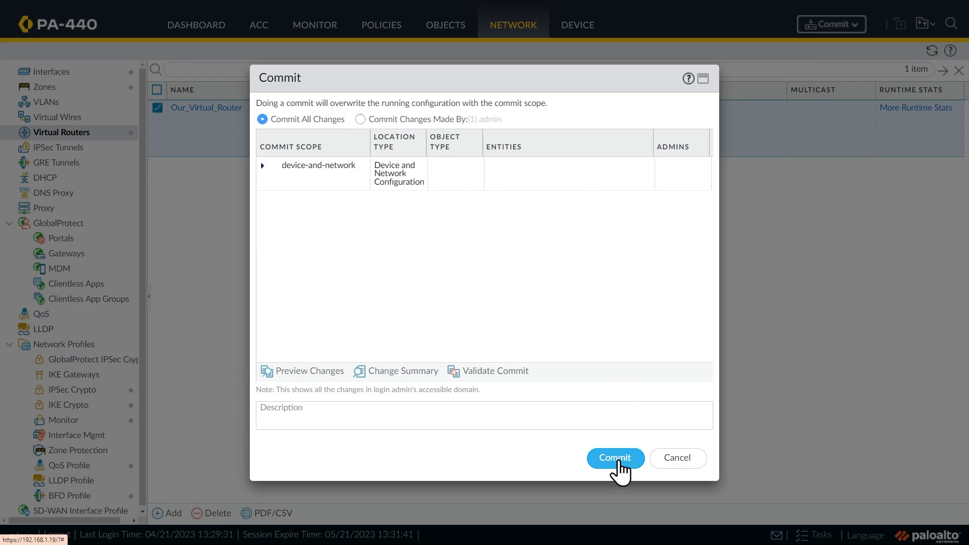
{"action": "left_click", "coordinate": [614, 458]}
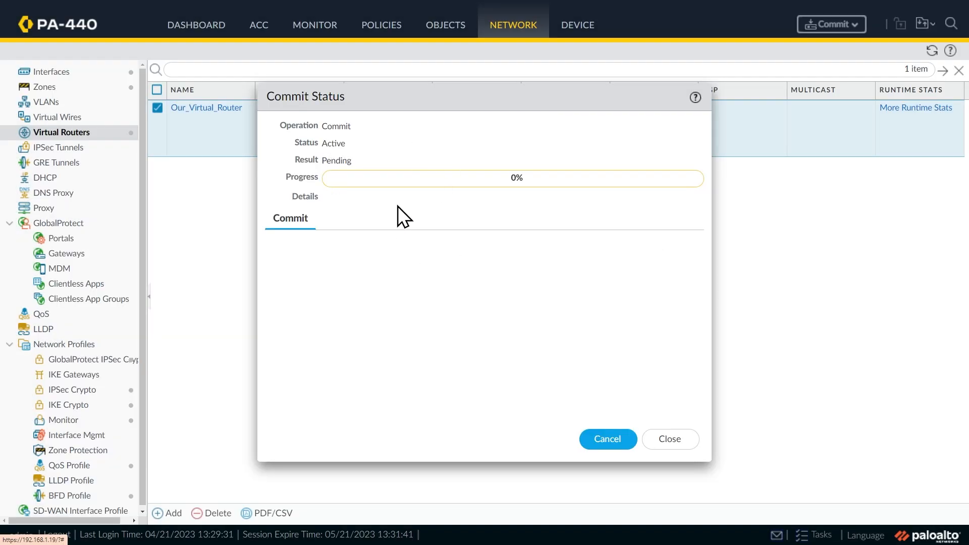
{"action": "left_click", "coordinate": [669, 439]}
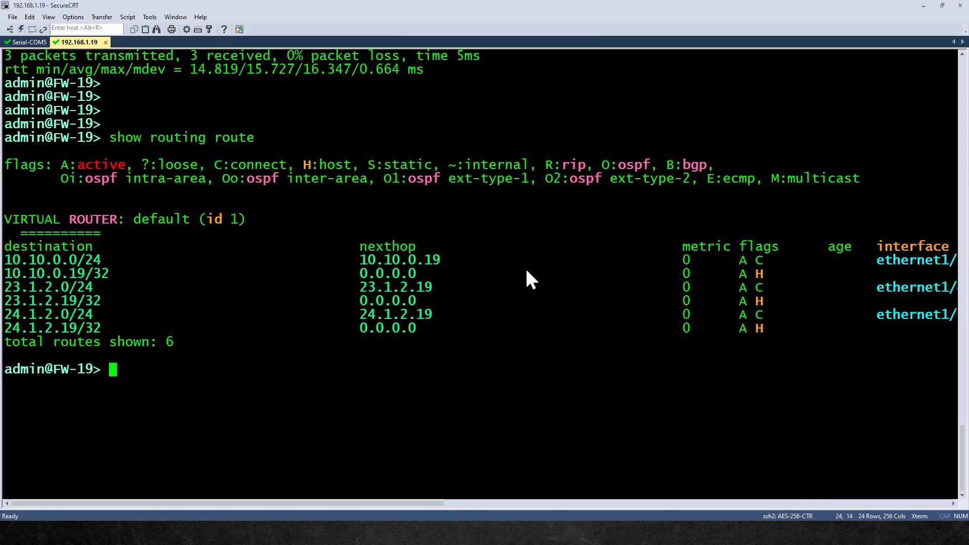
- Rerun 'show routing route' to list Our_Virtual_Router's two 0.0.0.0/0 static defaults
{"action": "key", "text": "Return"}
{"action": "type", "text": "show routing route"}
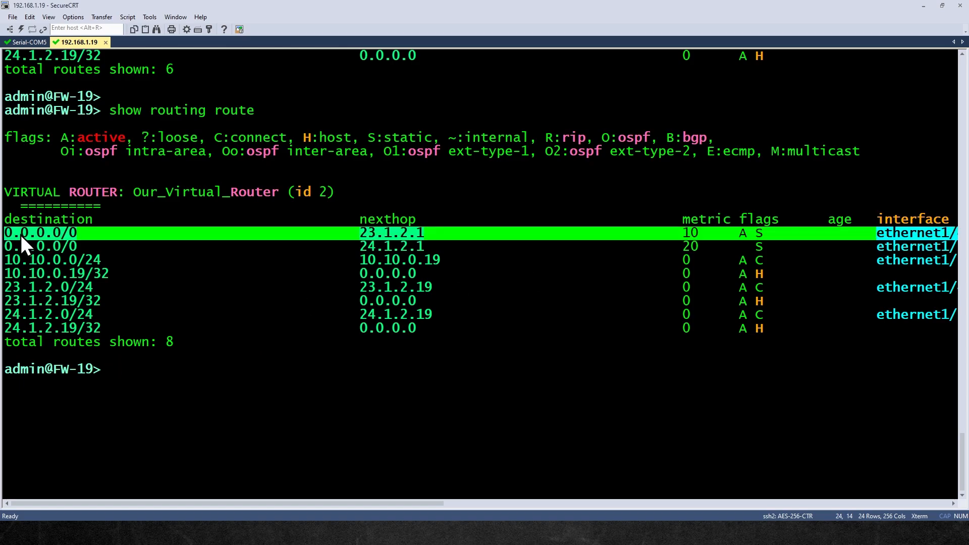
{"action": "mouse_move", "coordinate": [748, 248]}
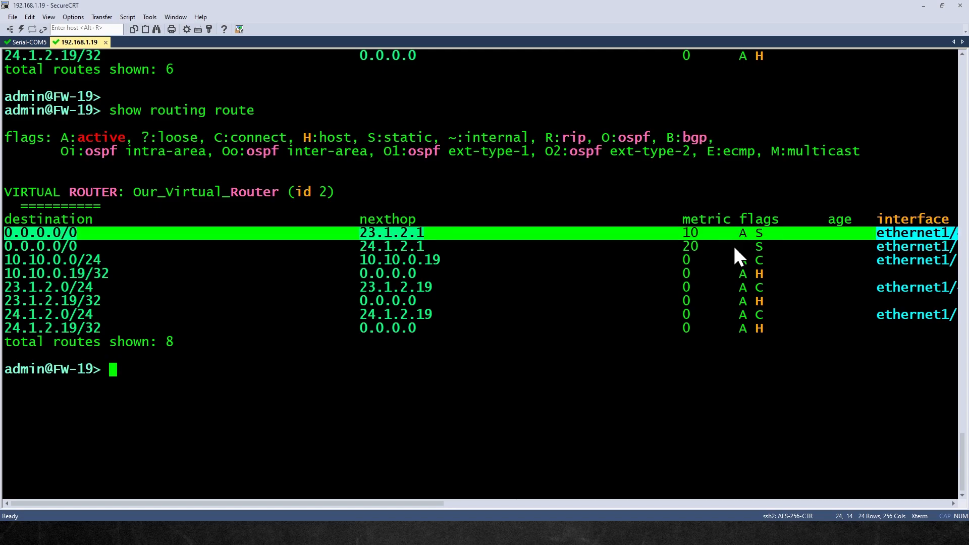
- Ping 8.8.8.8 from source 3.1.2.19, then correct the source toward 23.1.2.19 after the bind error
{"action": "type", "text": "ping source host 8.8.8.8"}
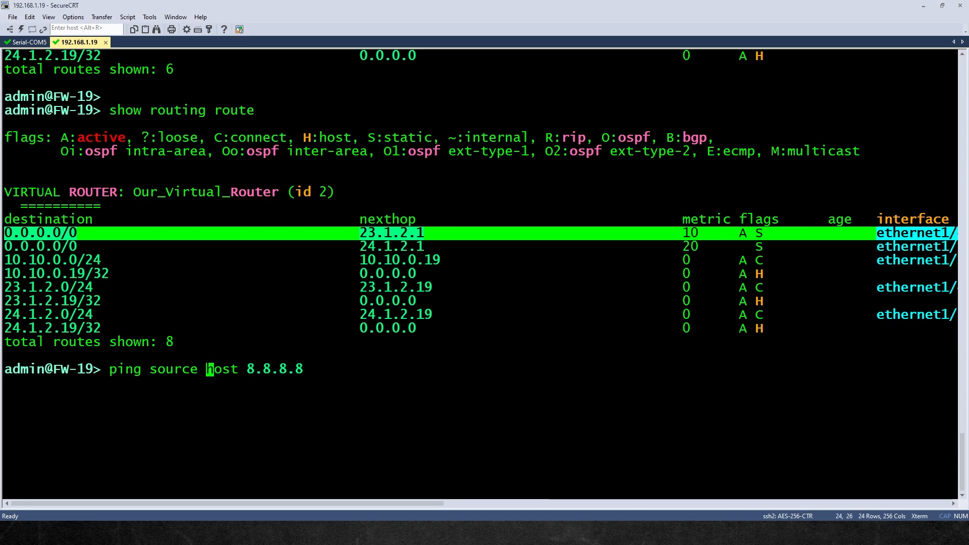
{"action": "type", "text": "3.1.2.19"}
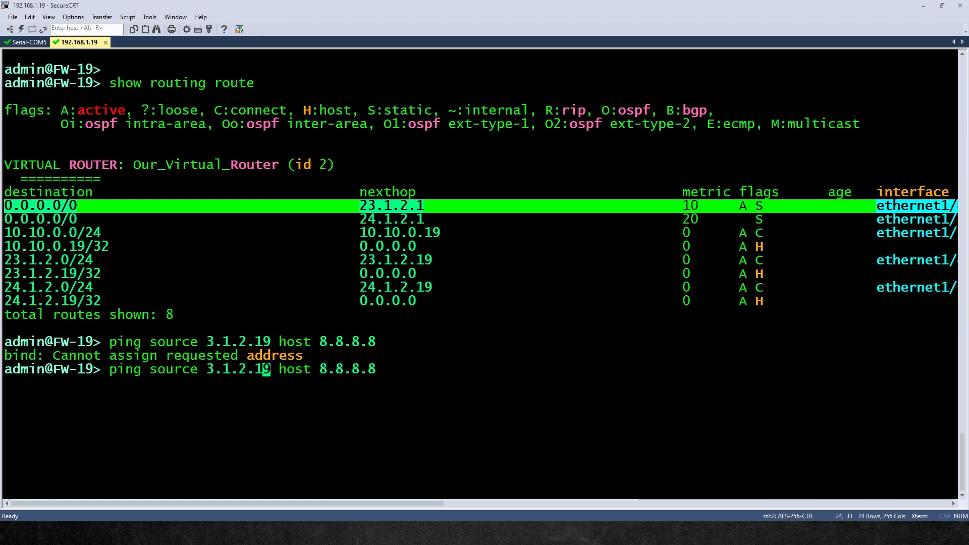
{"action": "type", "text": "2"}
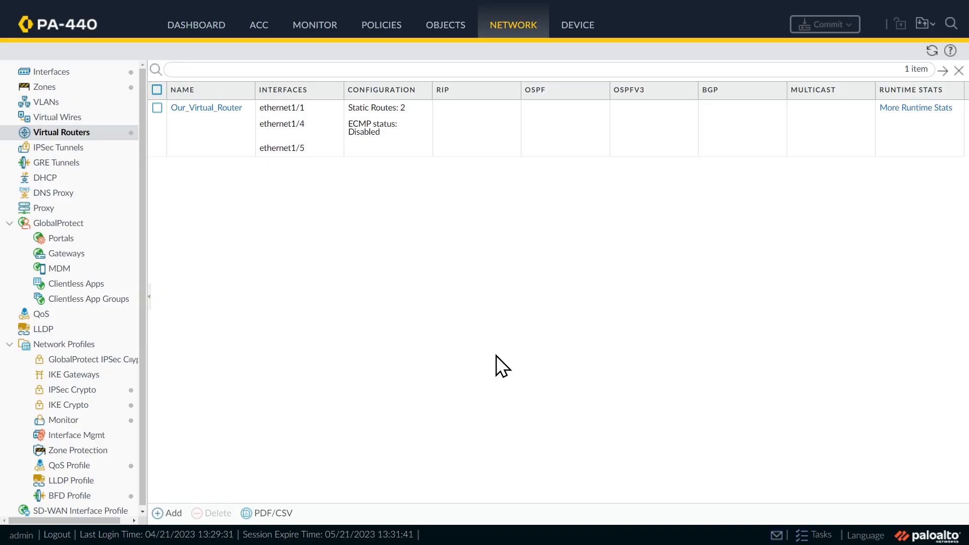
{"action": "mouse_move", "coordinate": [577, 58]}
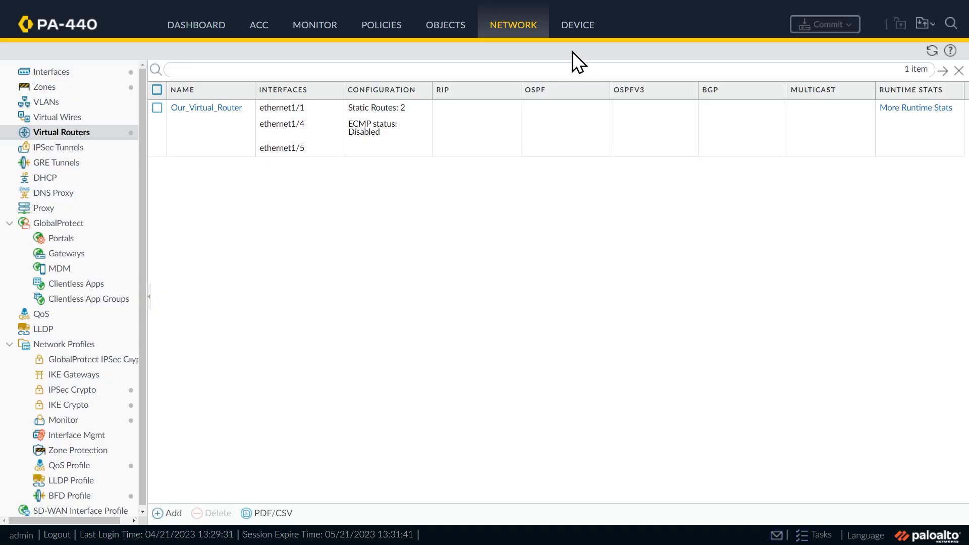
- Run a Device > Troubleshooting ping from 23.1.2.19 to 8.8.8.8 and get 5 of 5 replies
{"action": "left_click", "coordinate": [576, 24]}
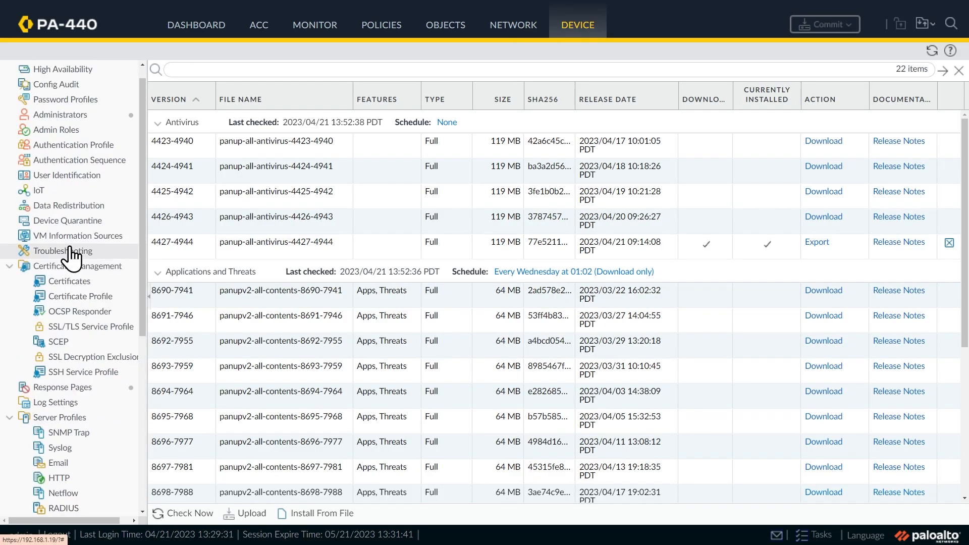
{"action": "left_click", "coordinate": [66, 250]}
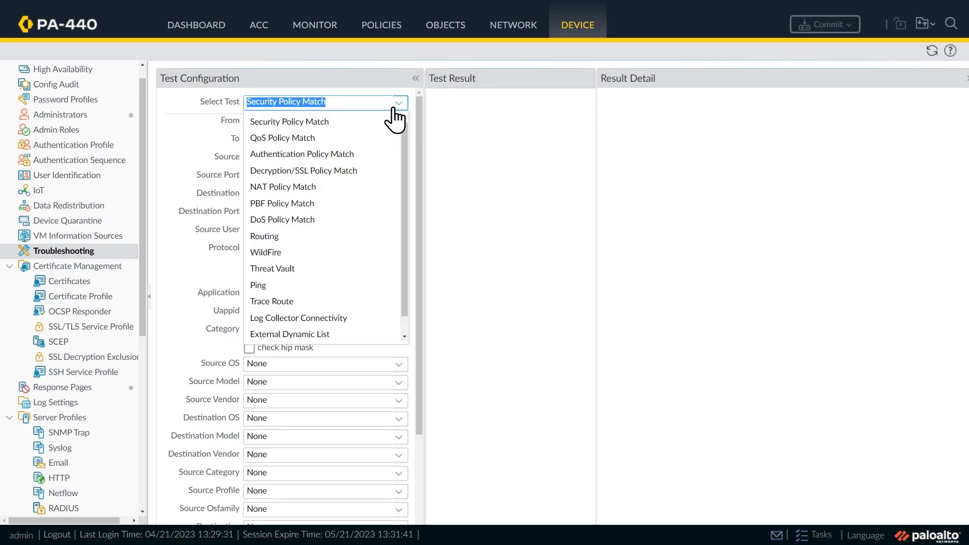
{"action": "left_click", "coordinate": [258, 285]}
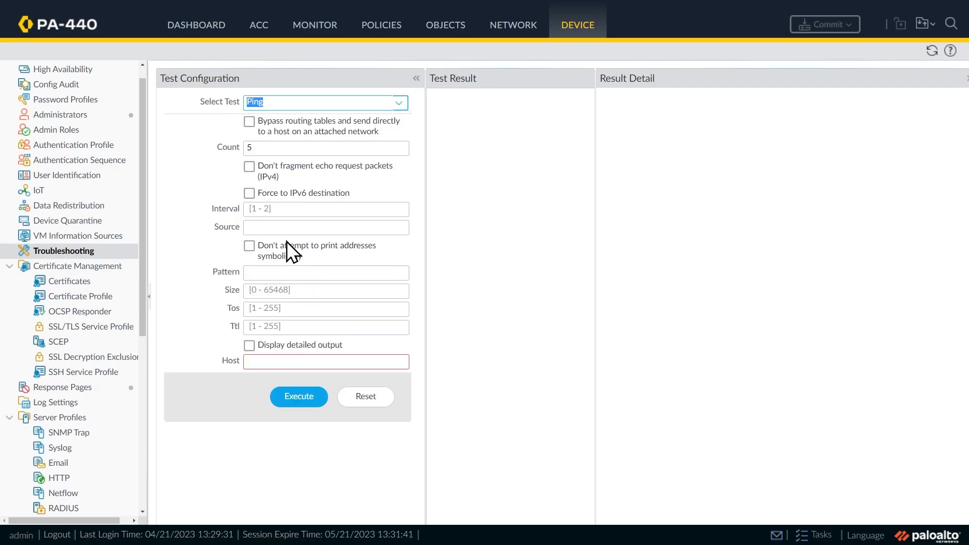
{"action": "type", "text": "23.1.2.19"}
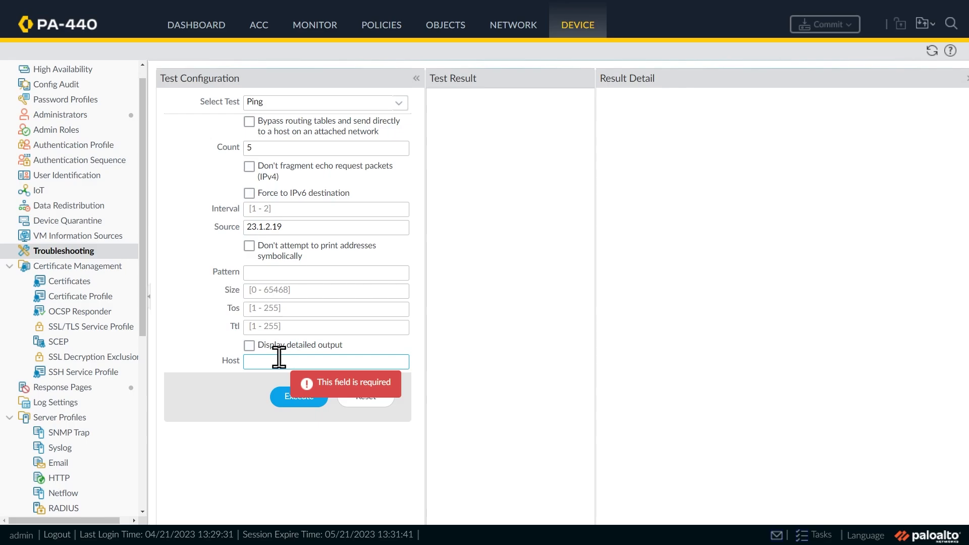
{"action": "type", "text": "8.8.8.8"}
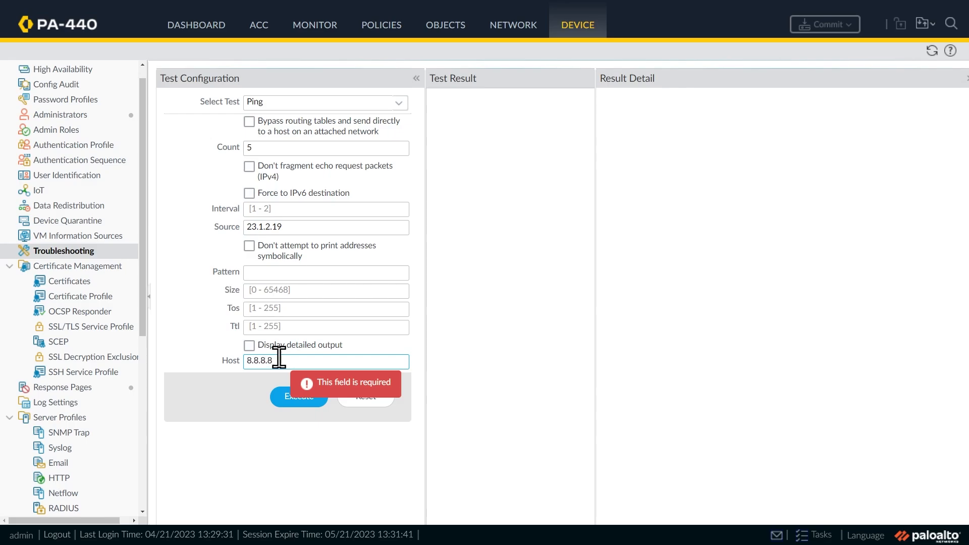
{"action": "left_click", "coordinate": [299, 396]}
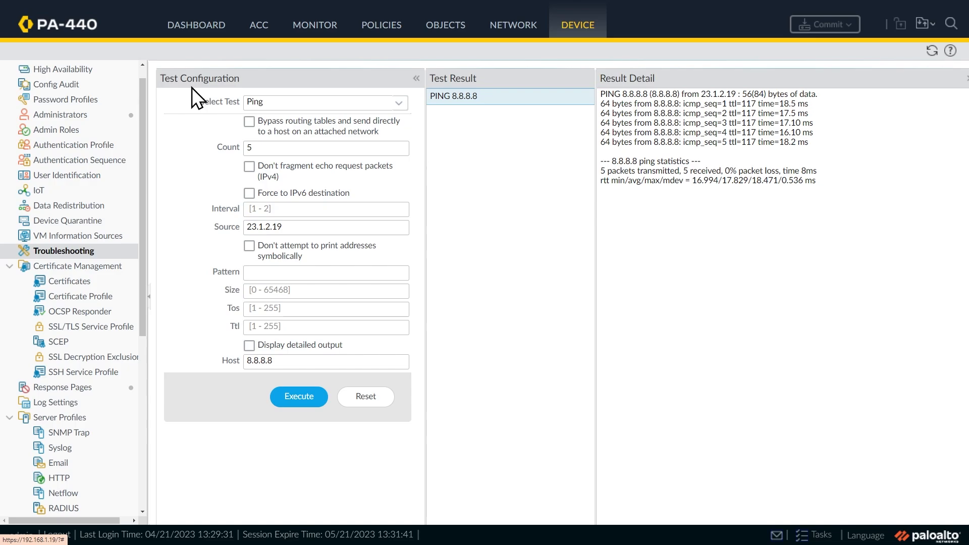
{"action": "mouse_move", "coordinate": [281, 232]}
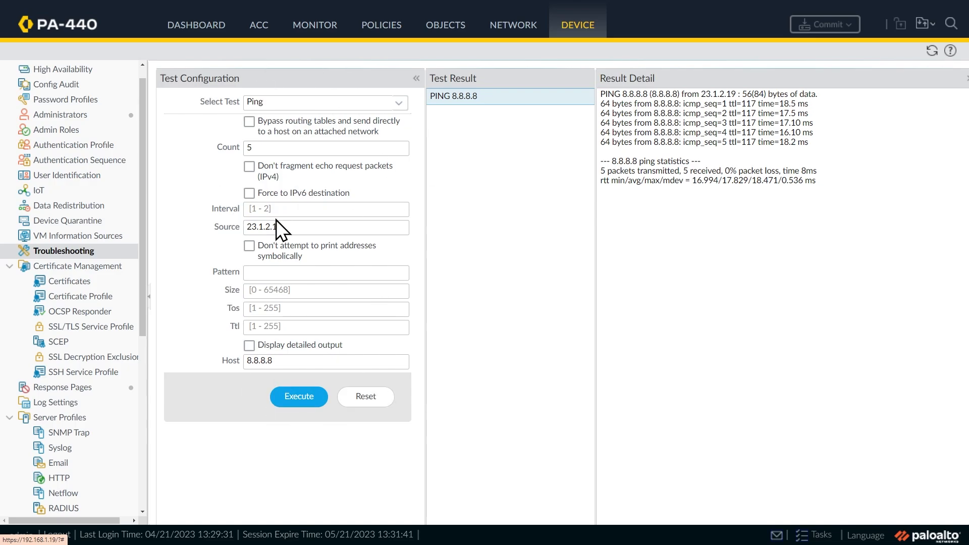